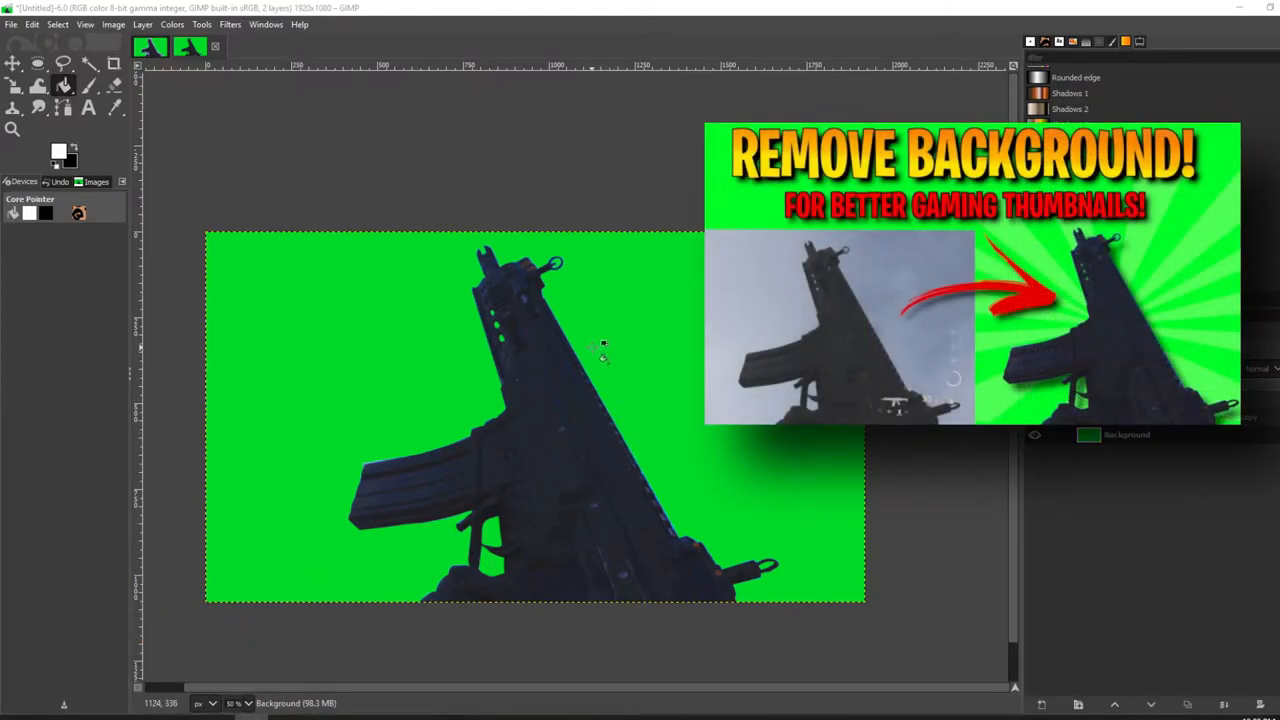
mouse_move(536, 276)
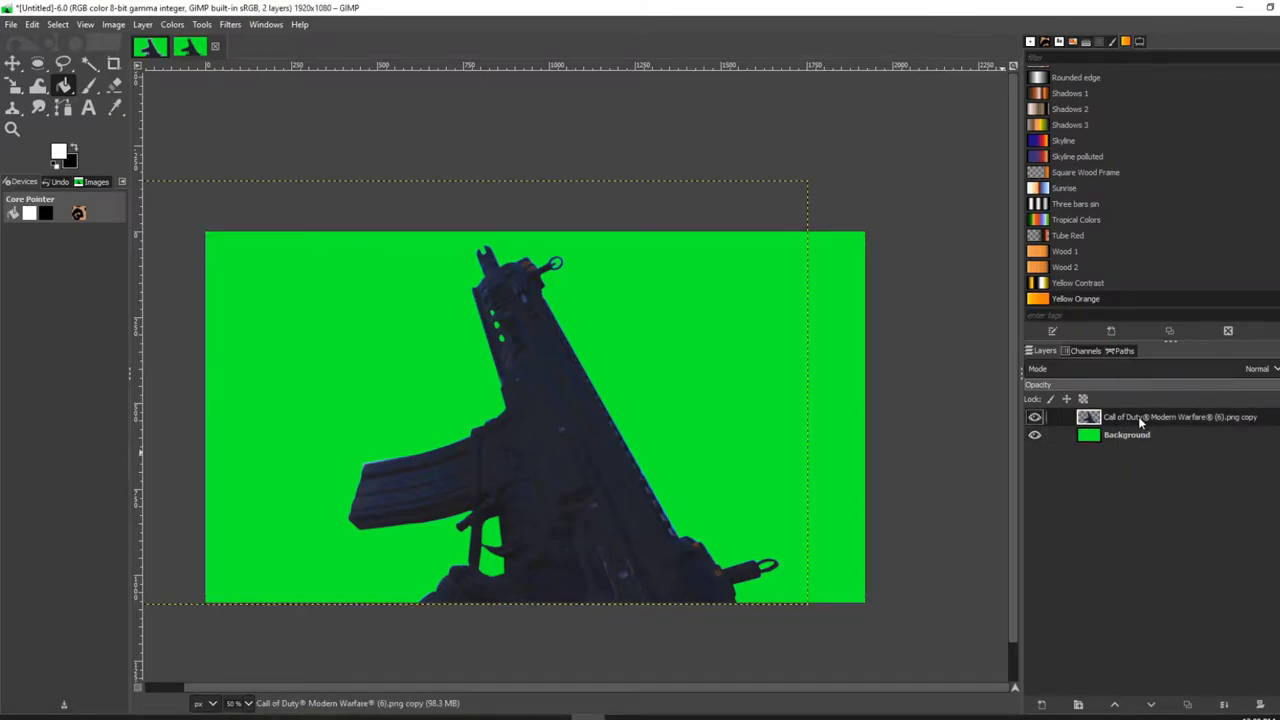
- Load the gun's outline as a selection via Alpha to Selection on the cutout layer
right_click(1180, 418)
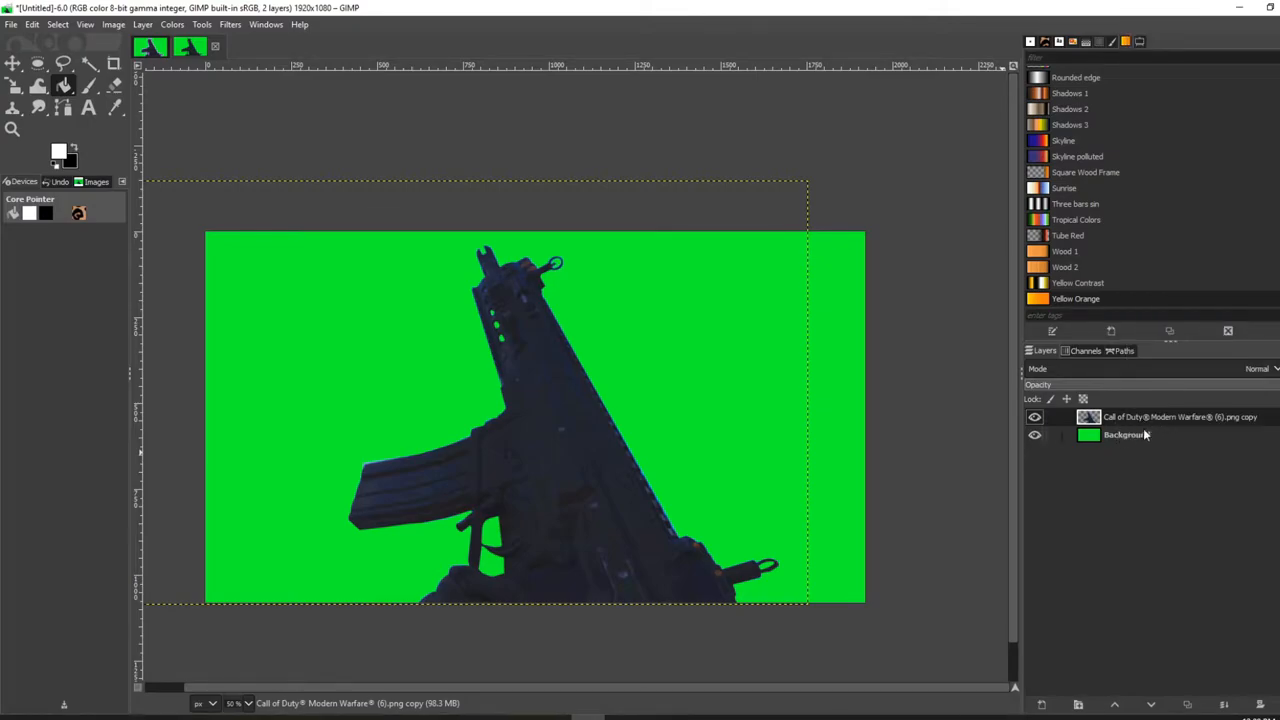
right_click(1180, 418)
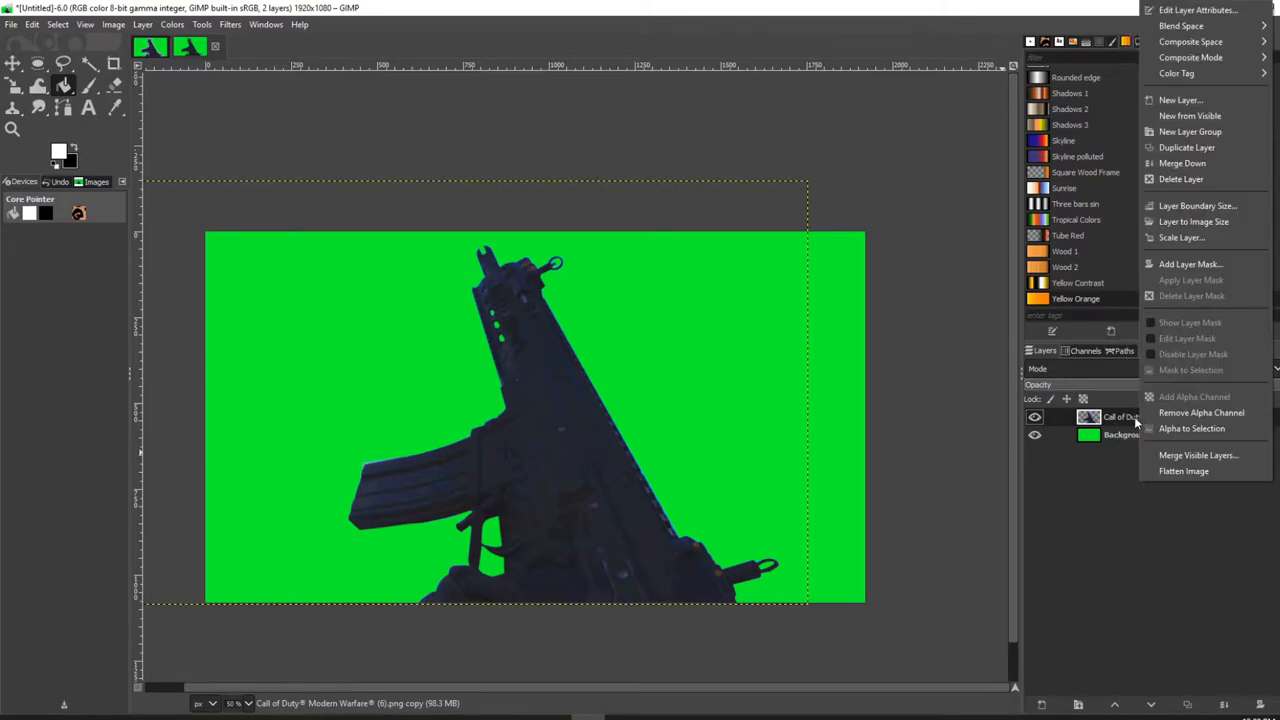
mouse_move(1200, 412)
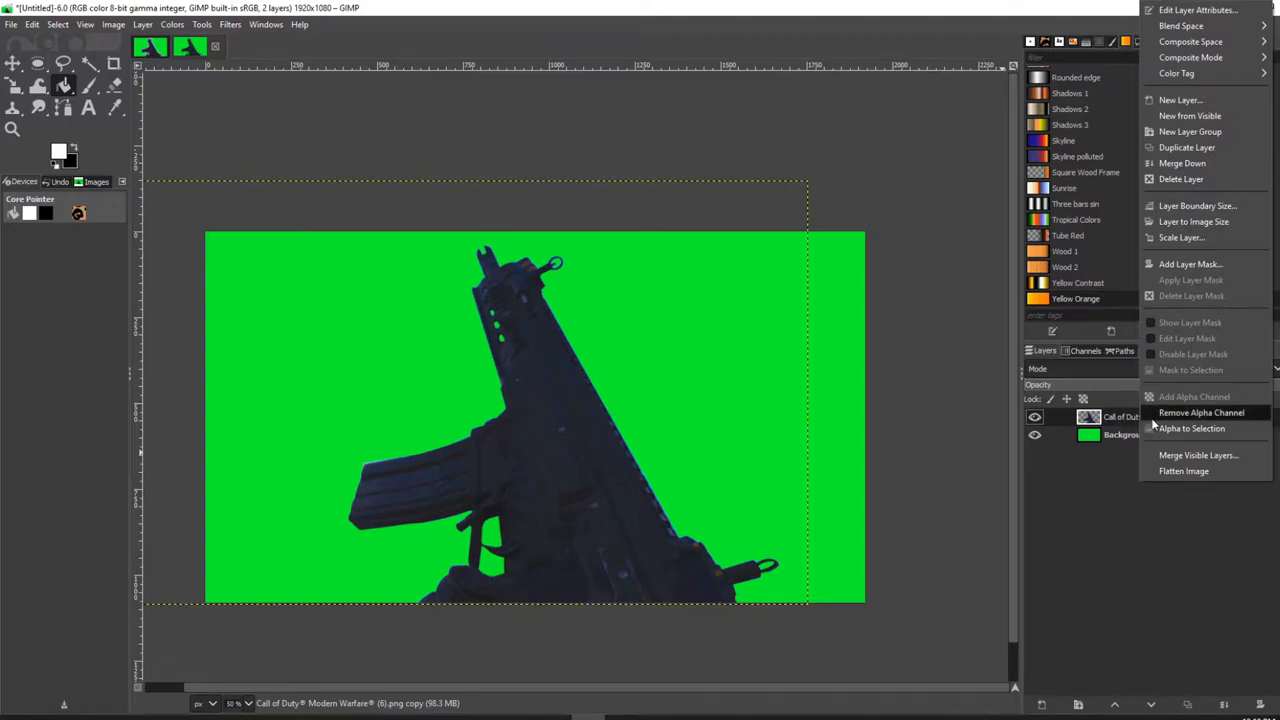
mouse_move(1192, 428)
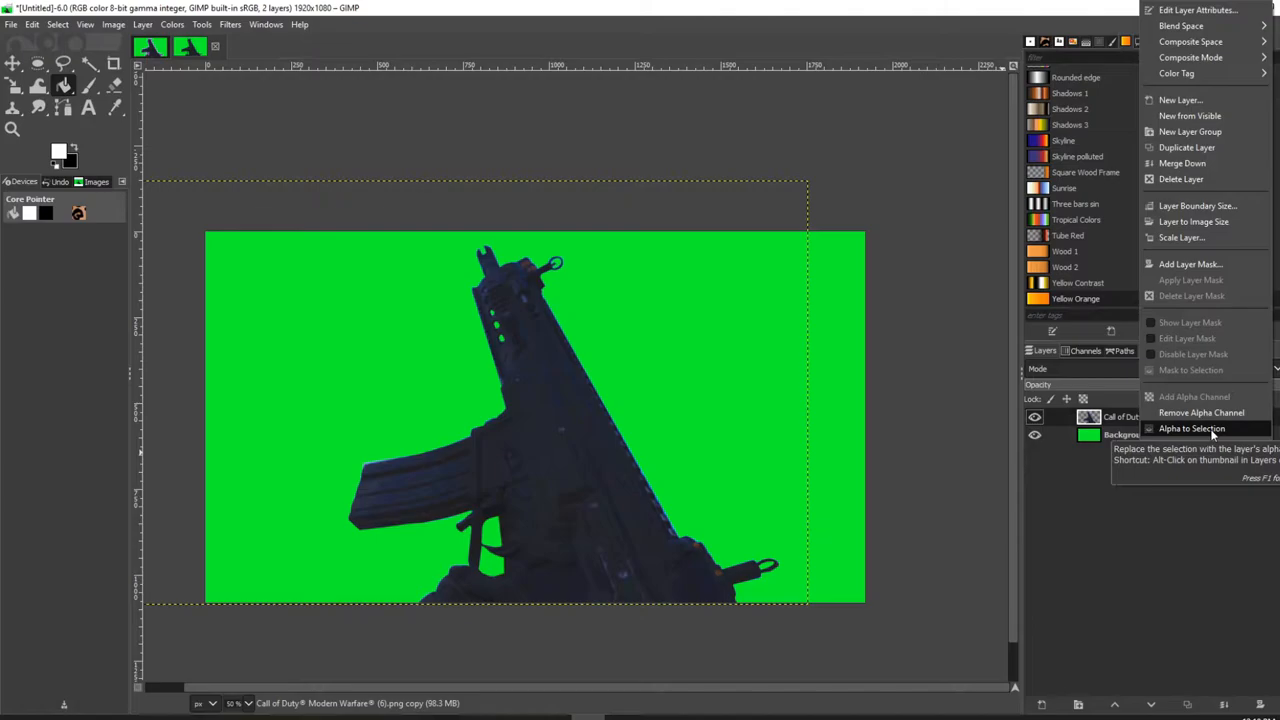
left_click(1192, 428)
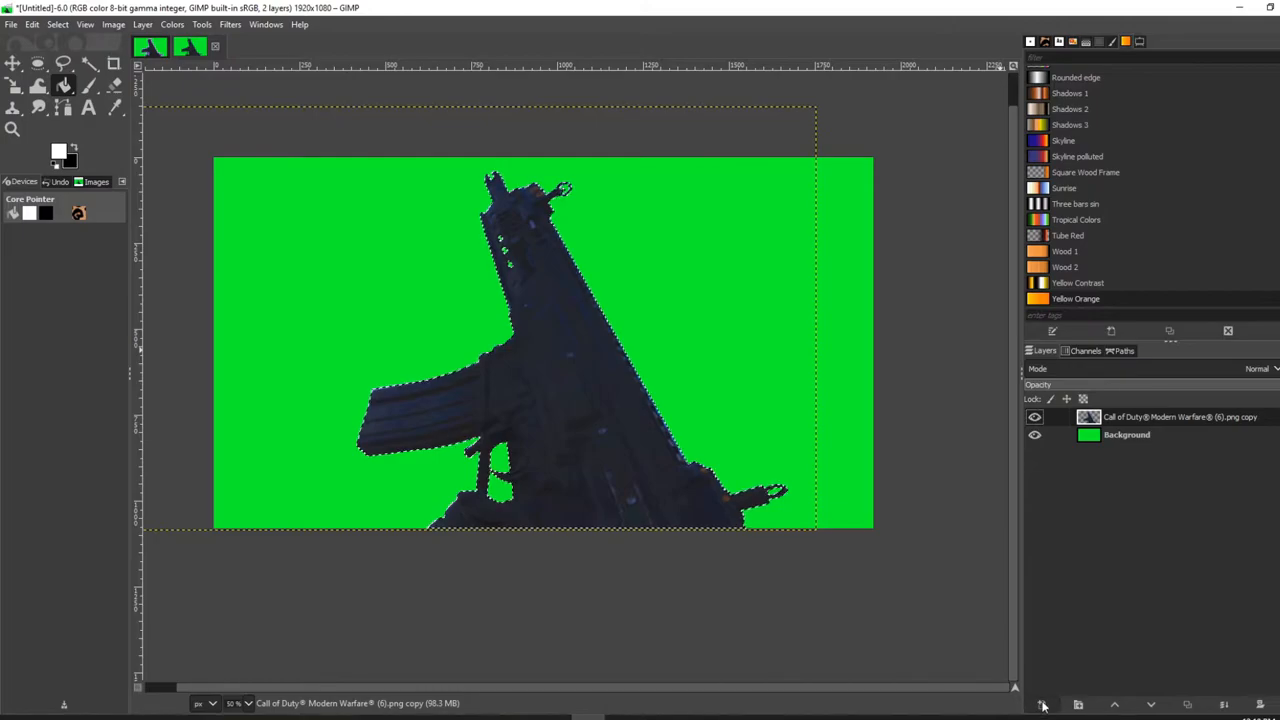
- Create a new layer named bg filled with transparency at the top of the stack
left_click(1044, 704)
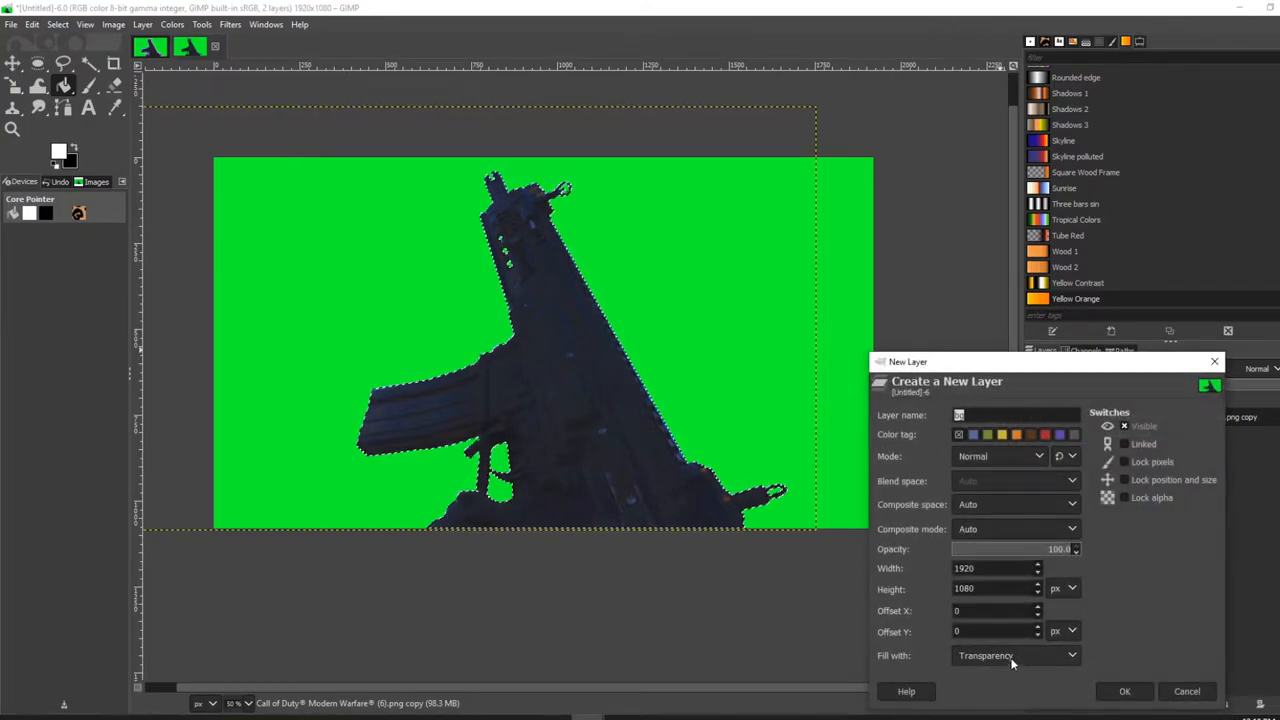
left_click(1016, 656)
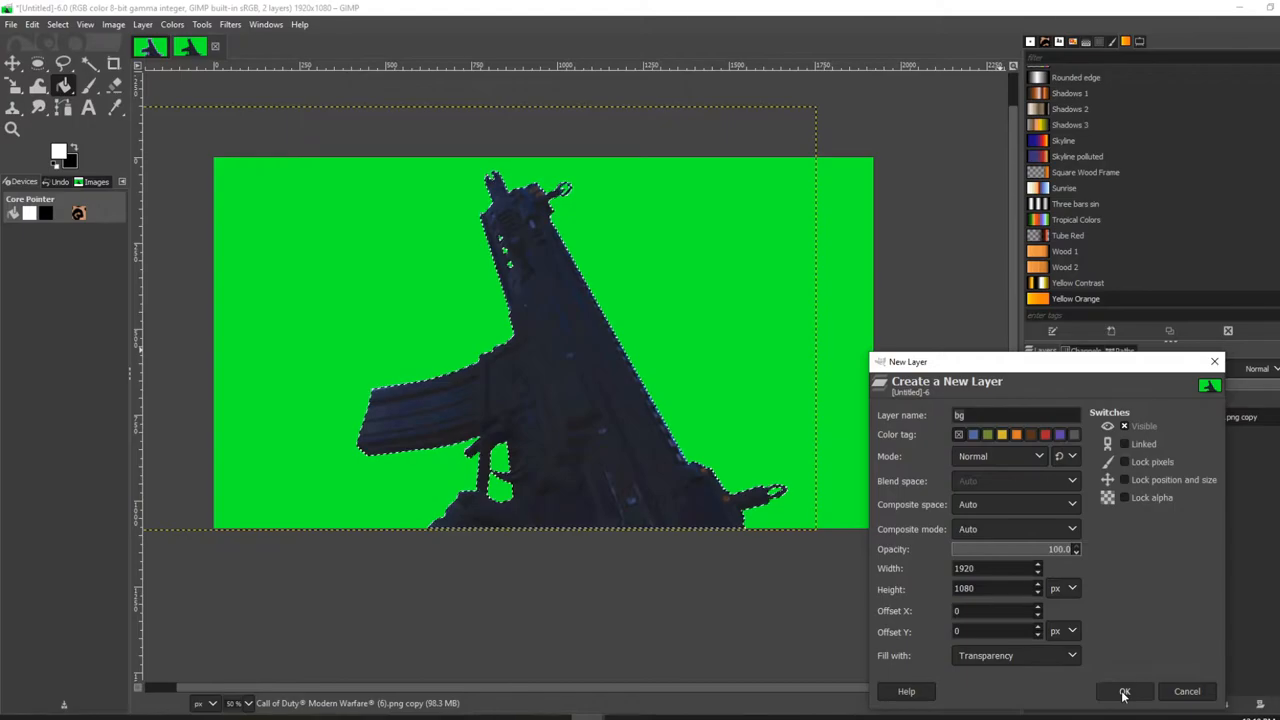
left_click(1124, 692)
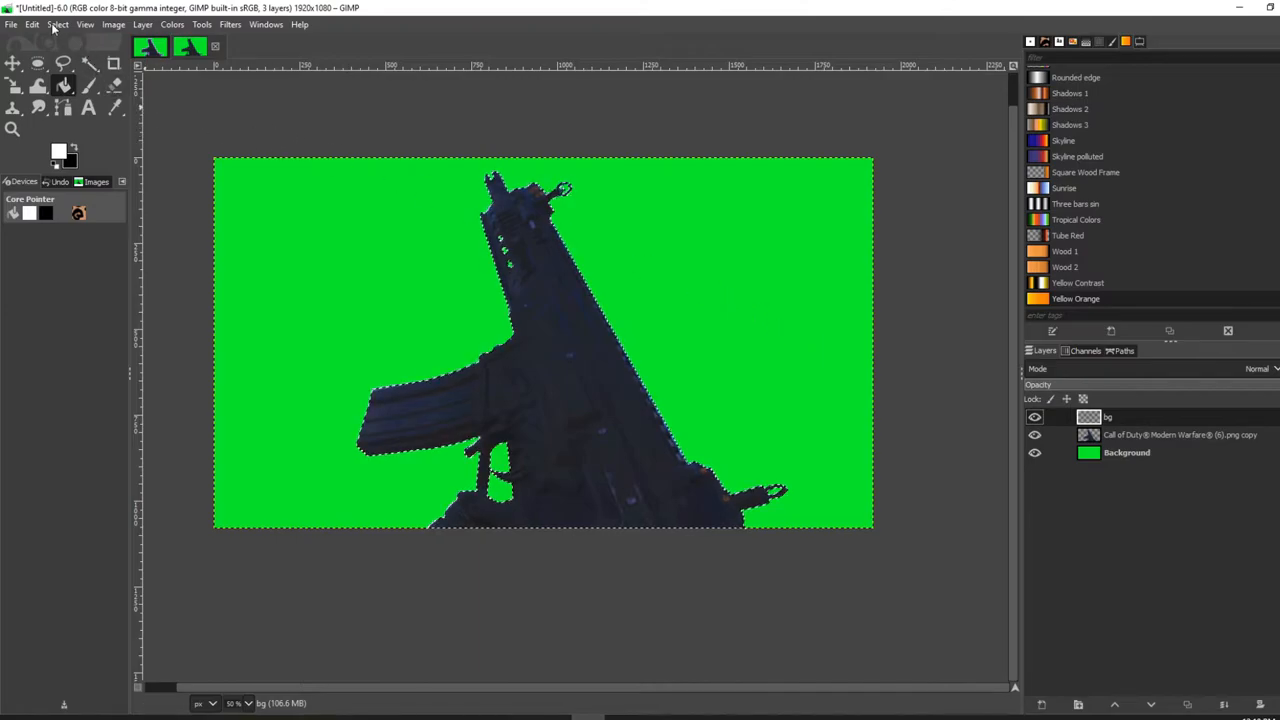
- Grow the gun selection outward by 15 px
left_click(56, 24)
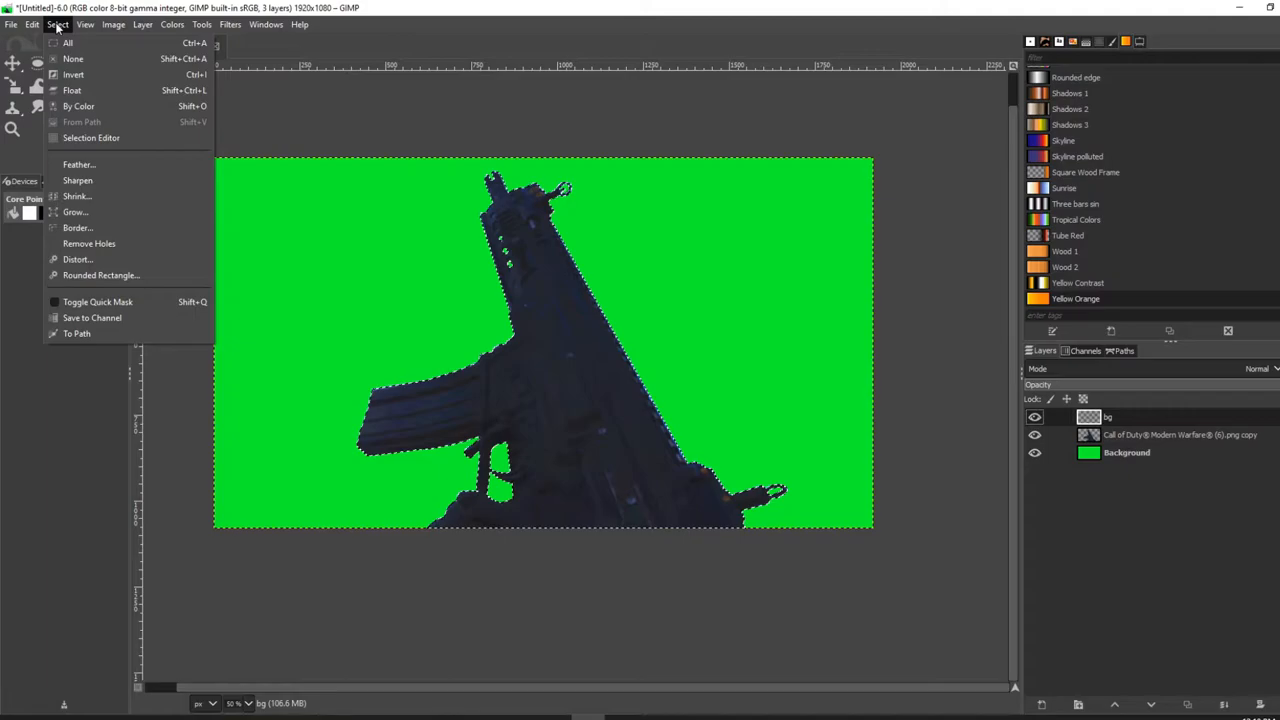
left_click(76, 212)
type("15")
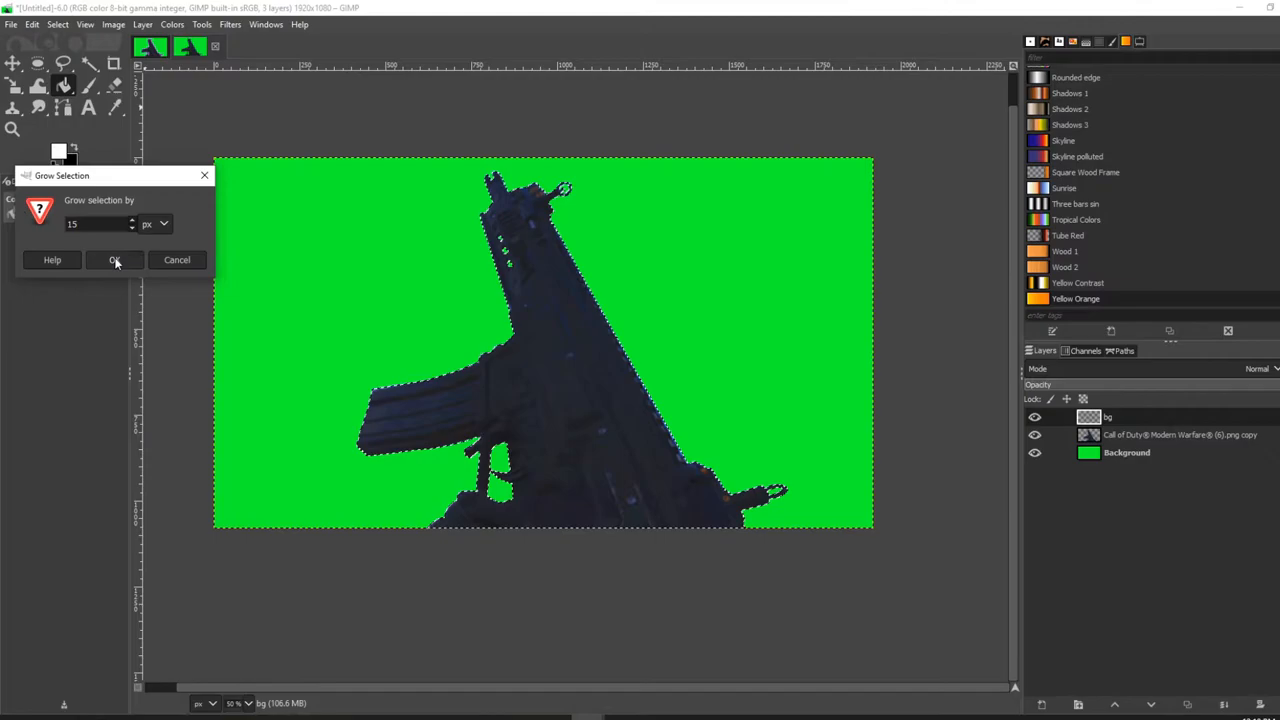
left_click(114, 260)
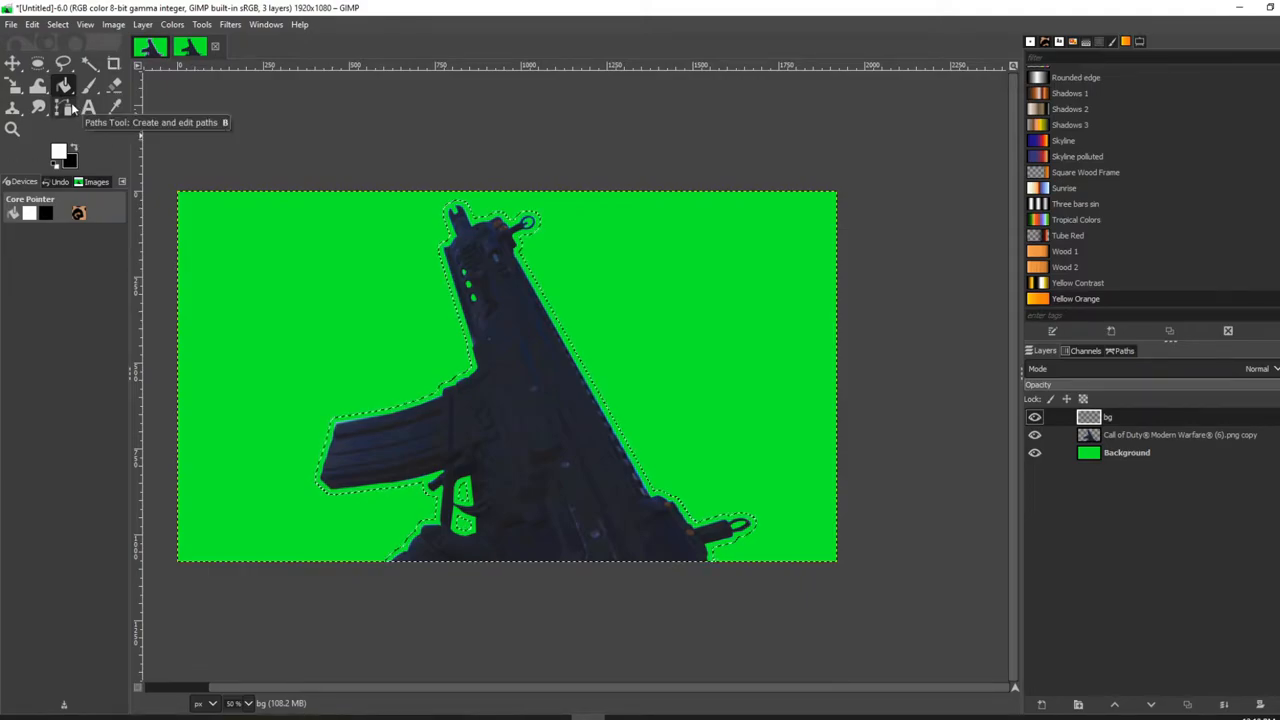
mouse_move(62, 88)
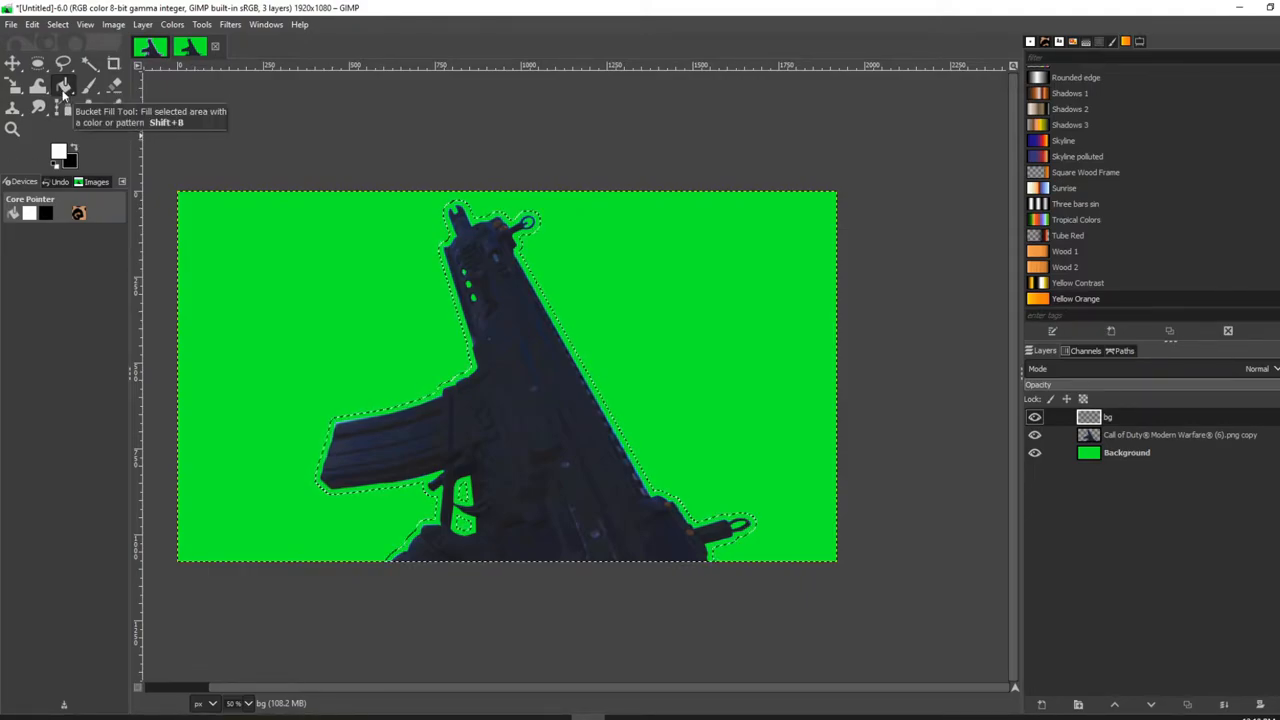
- Bucket-fill the selection with blue 0019ff on bg and lower bg beneath the gun
left_click(56, 148)
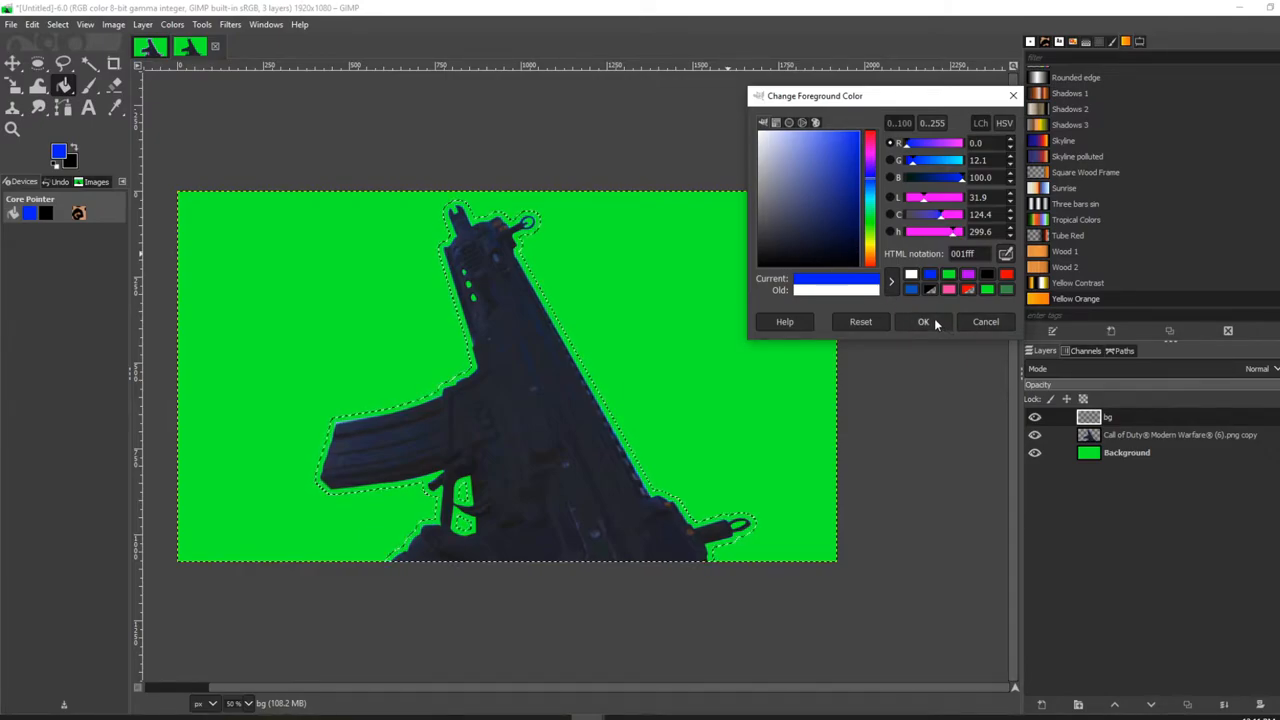
left_click(924, 320)
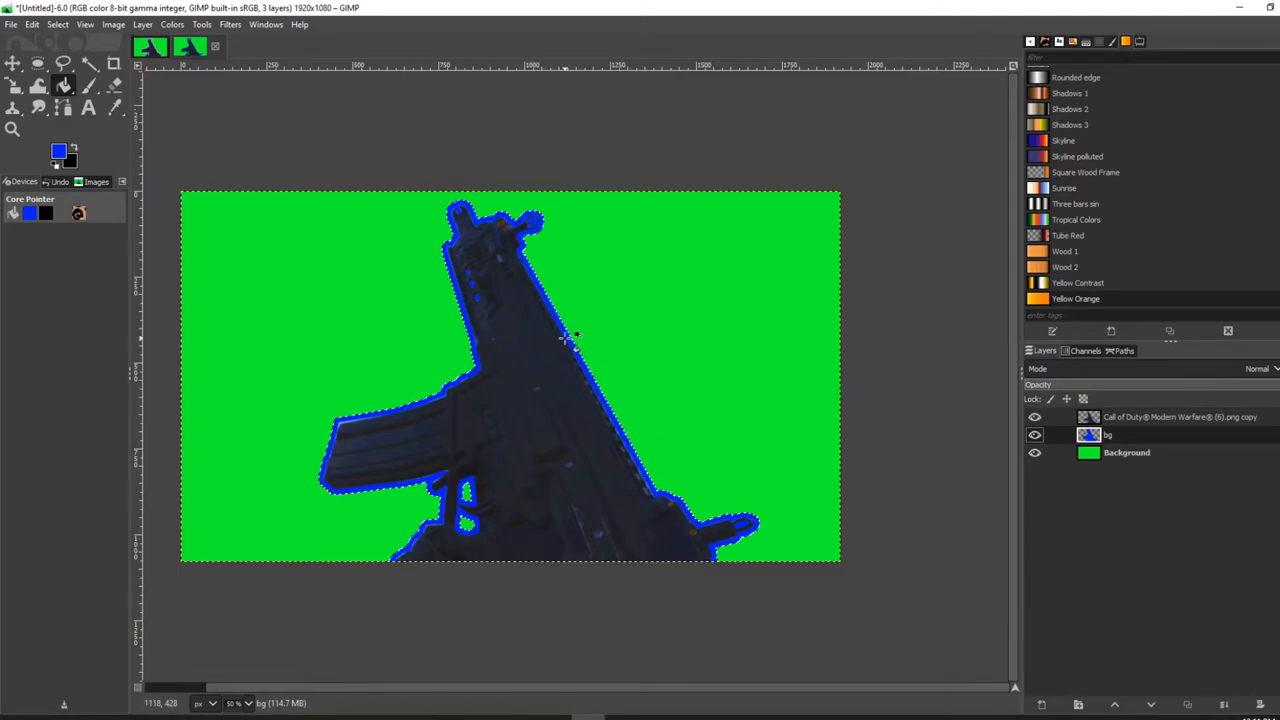
scroll("down", 3)
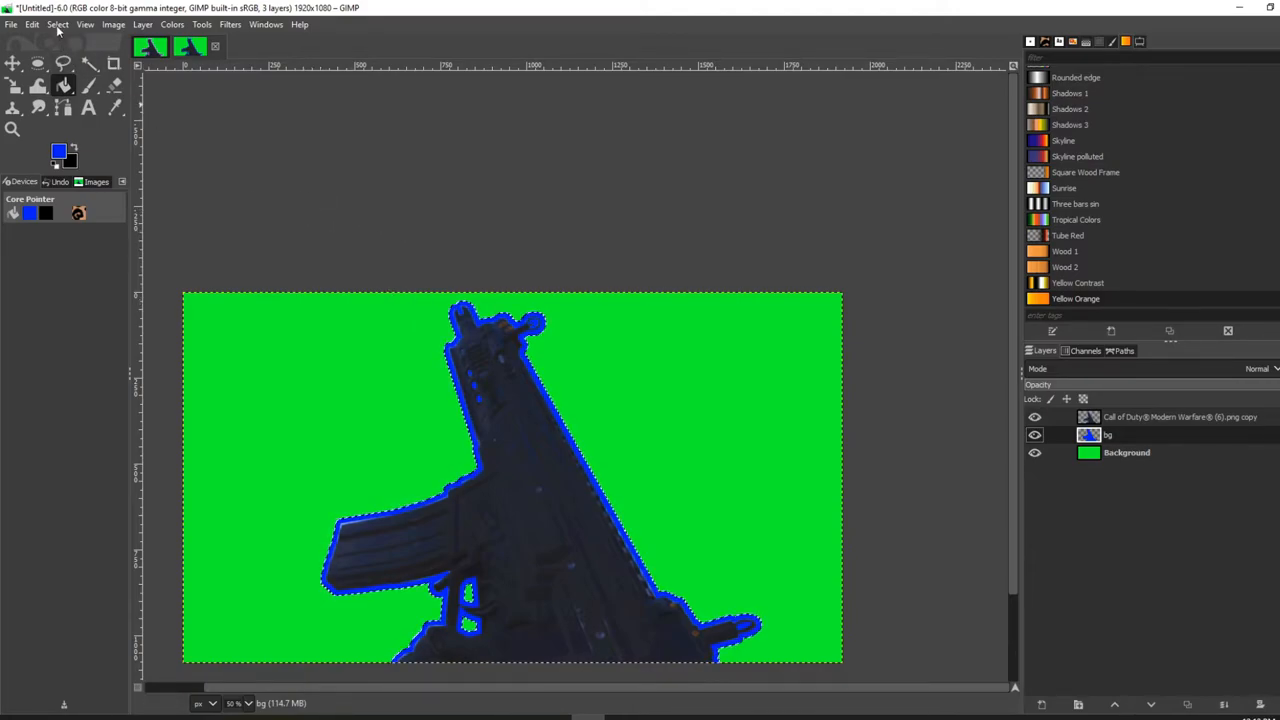
- Drop the active selection with Select > None
left_click(56, 24)
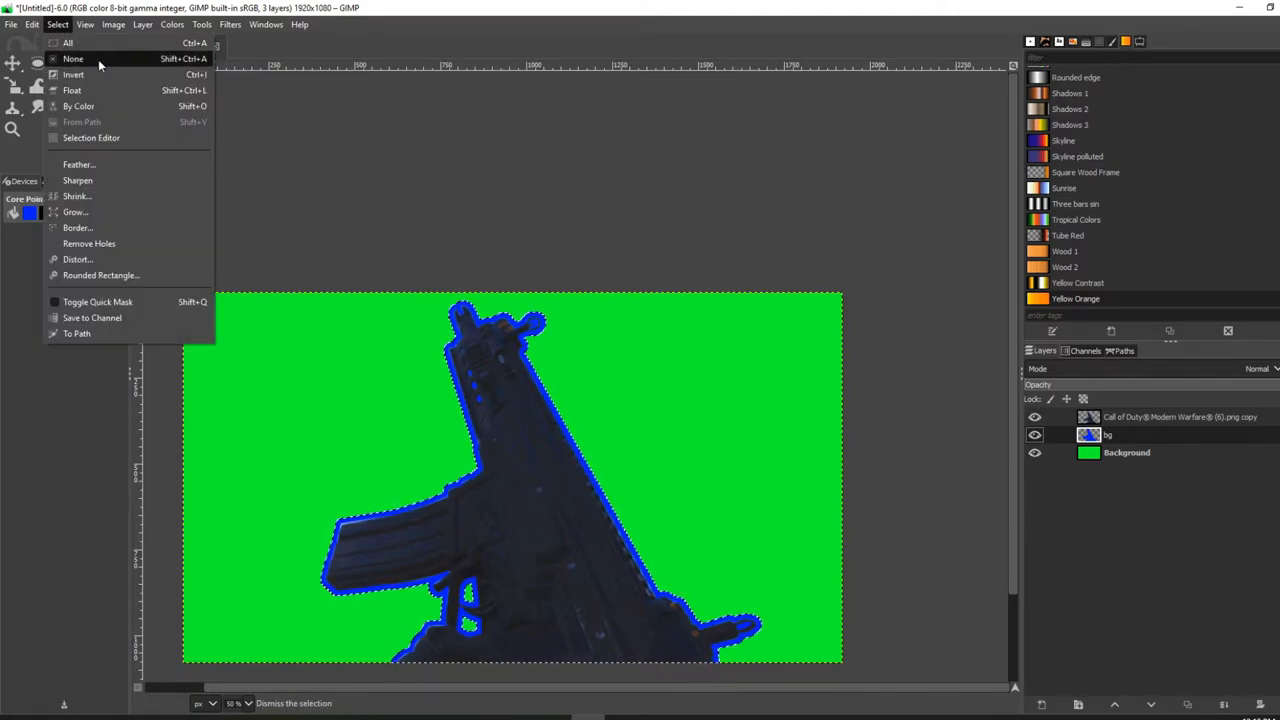
left_click(72, 58)
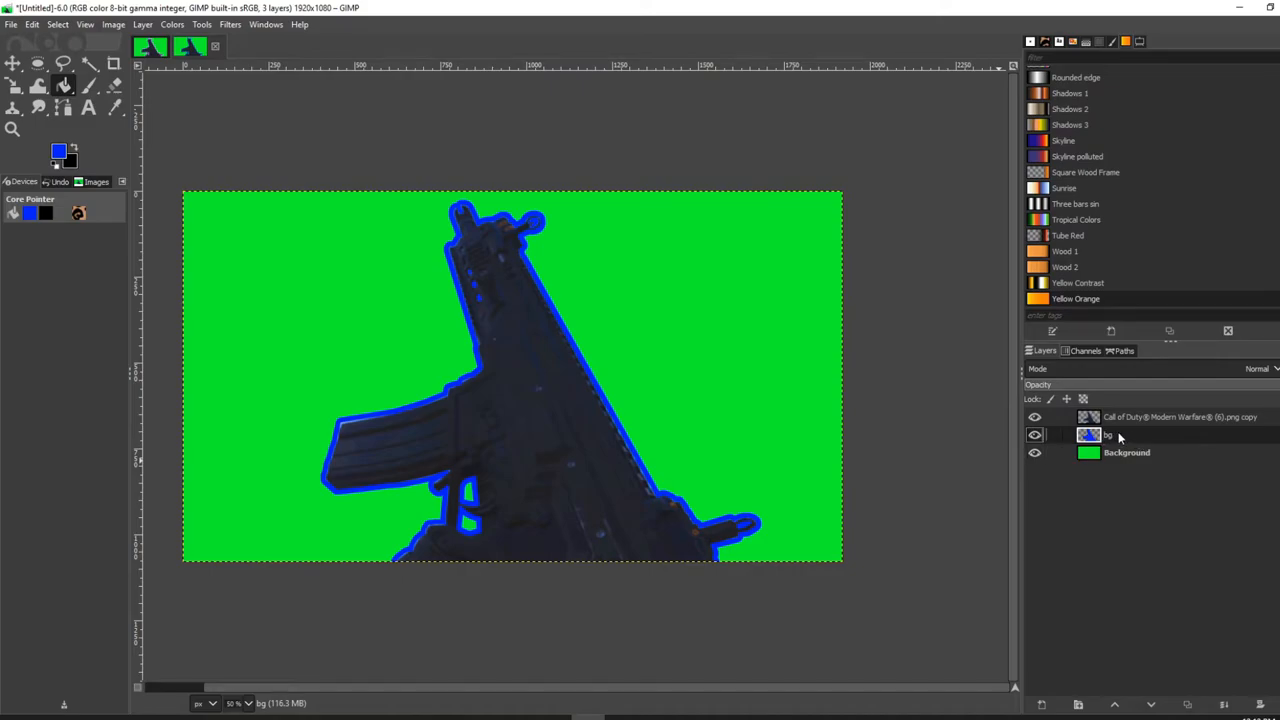
mouse_move(236, 24)
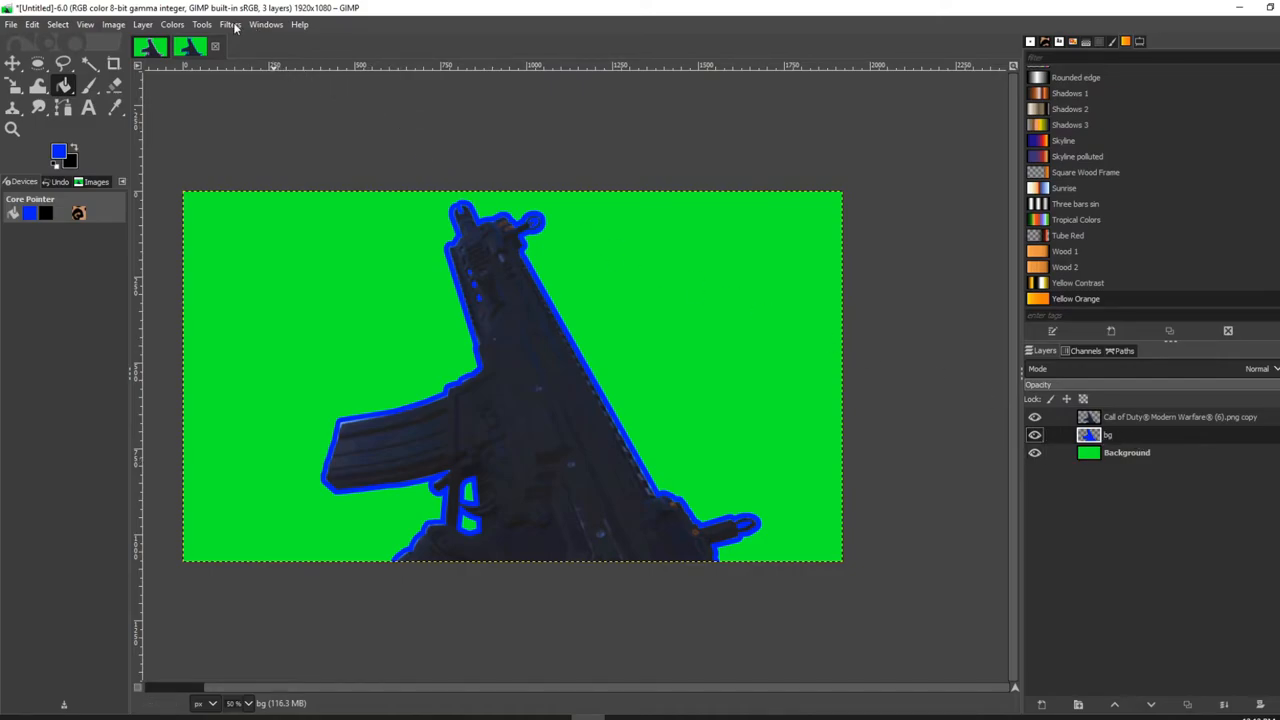
- Apply a Gaussian Blur of size 21.98 to the blue outline layer to make it glow
left_click(228, 24)
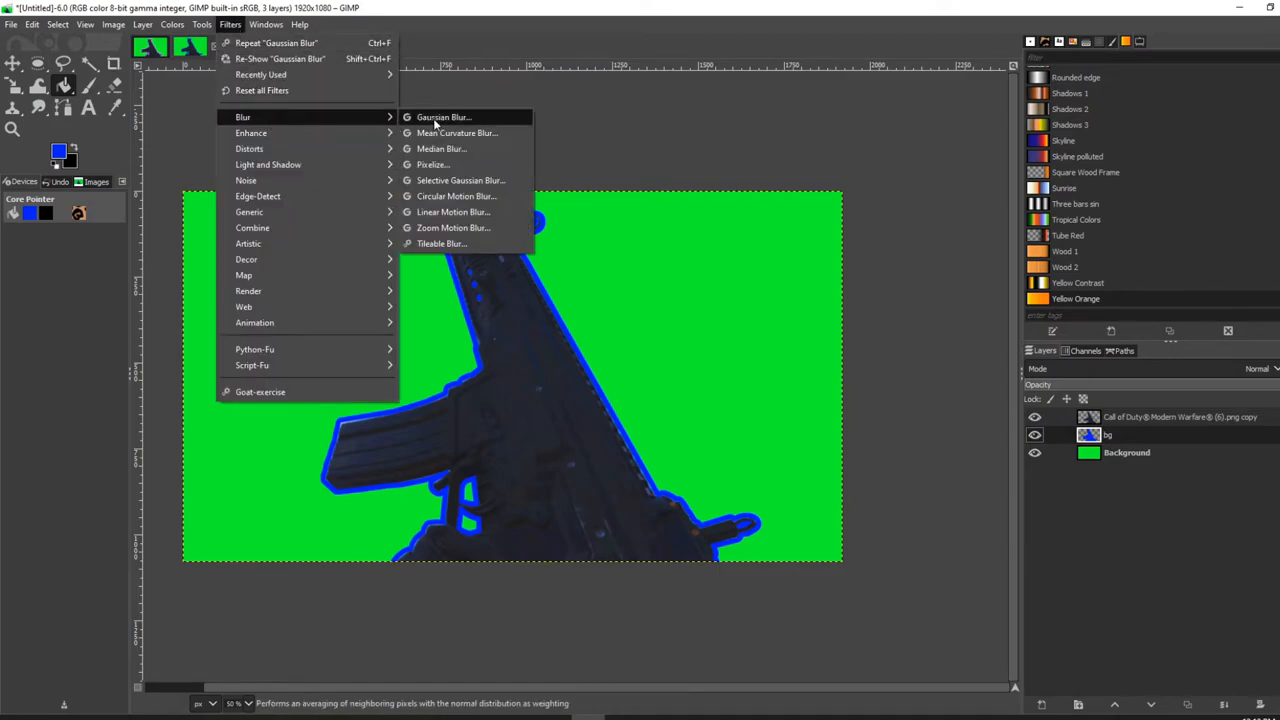
left_click(444, 116)
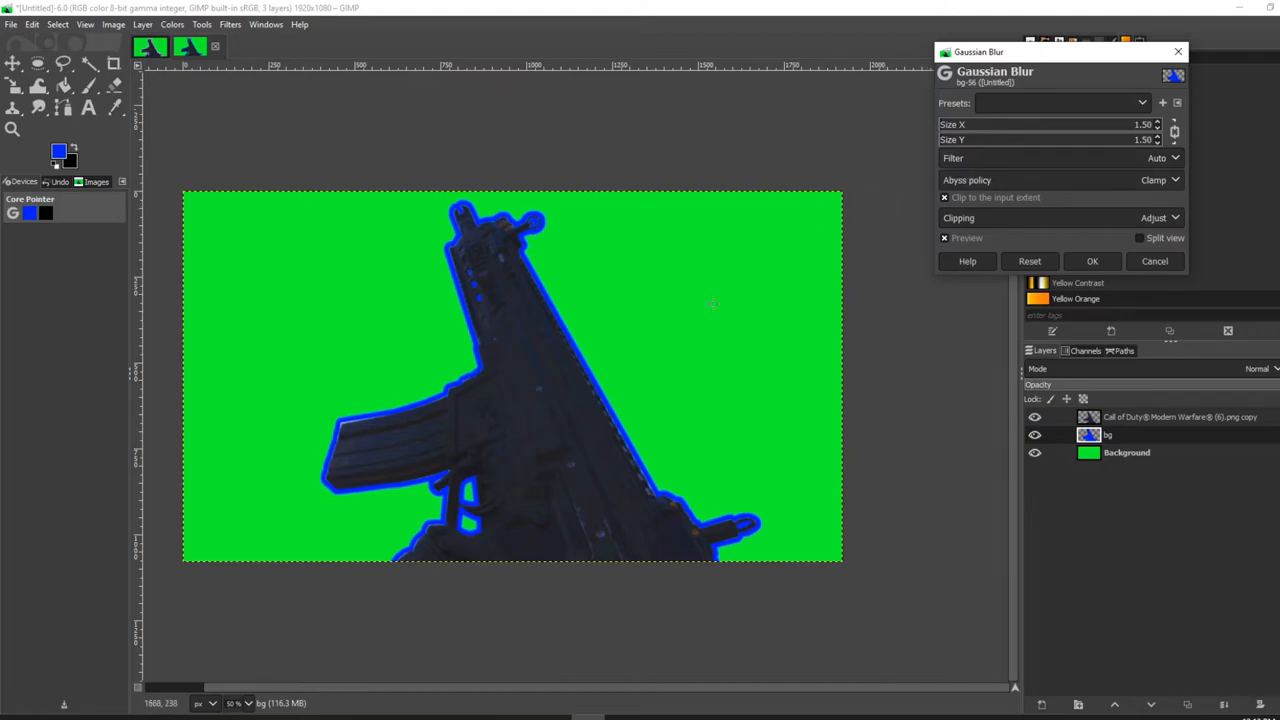
mouse_move(648, 258)
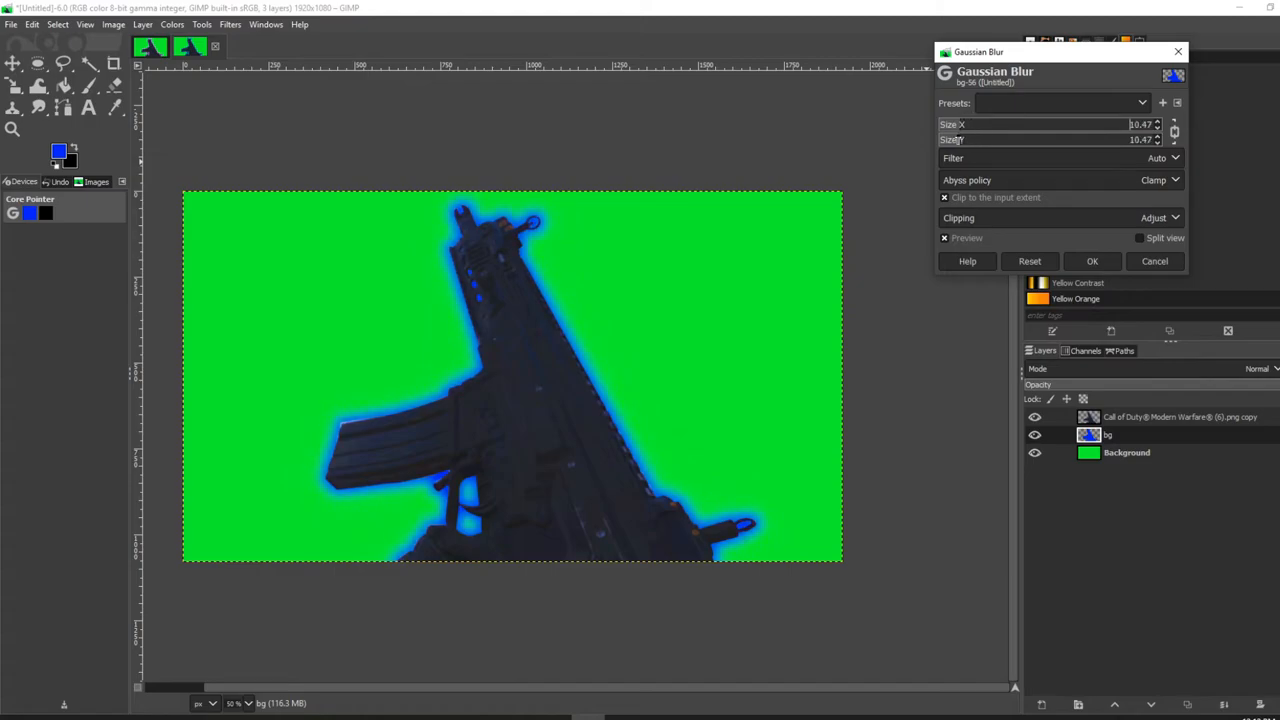
type("21.98")
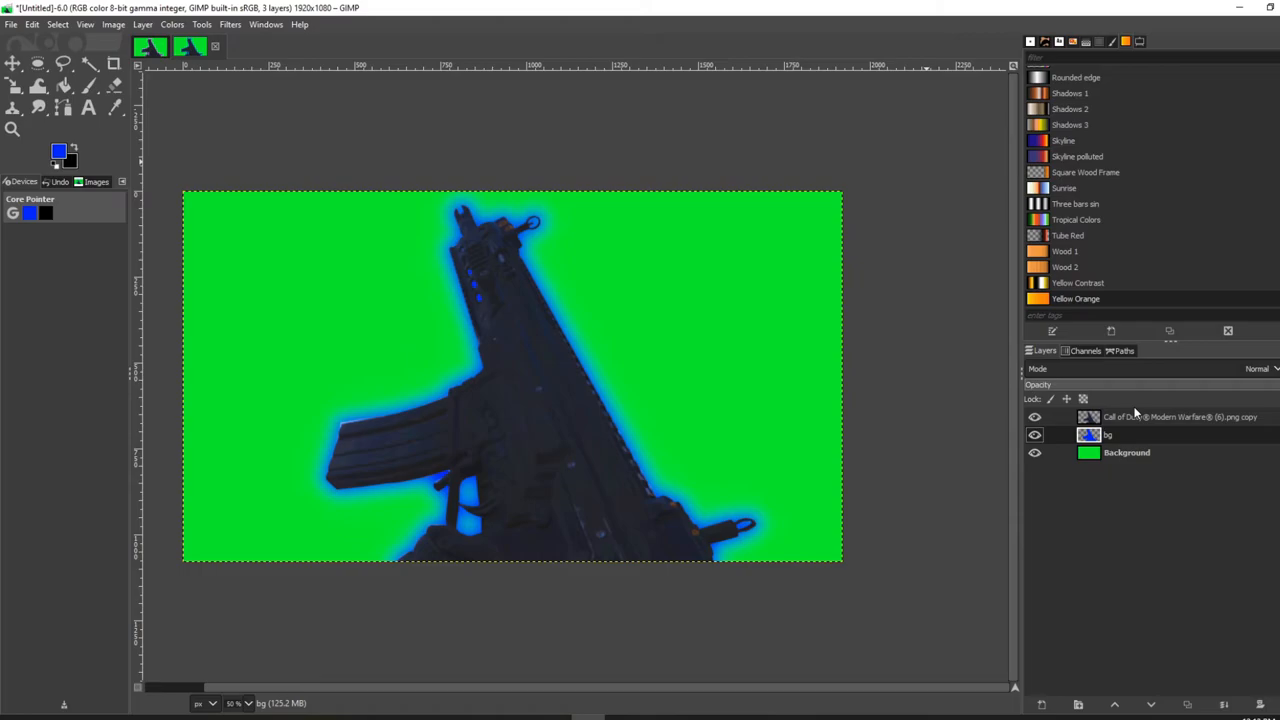
- Reselect the gun's shape from its alpha and add a new transparent layer above it
left_click(1180, 418)
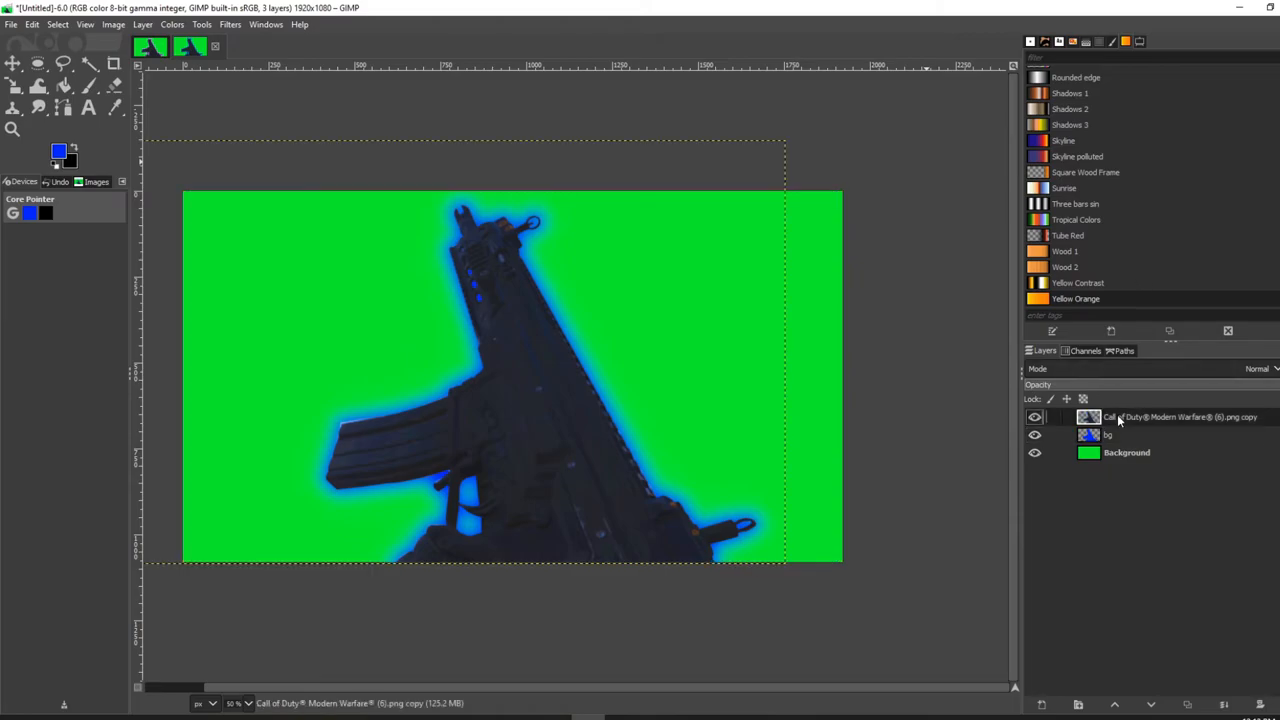
right_click(1180, 418)
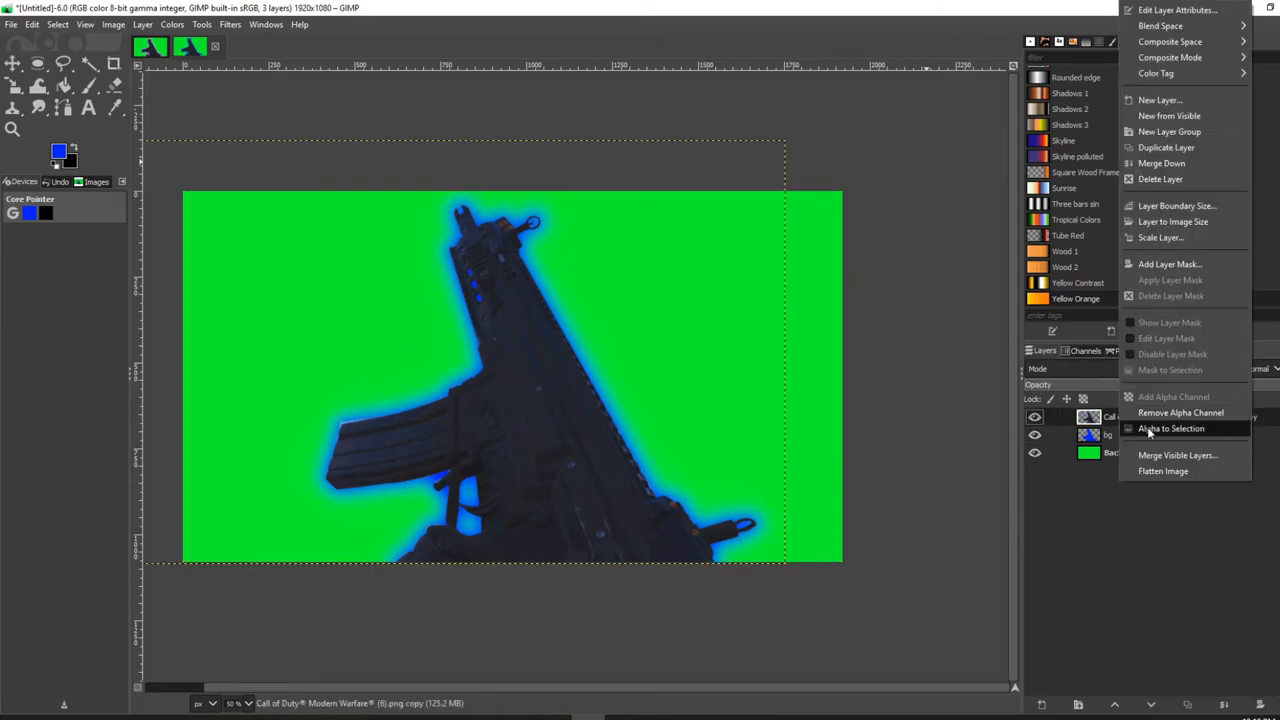
left_click(1172, 428)
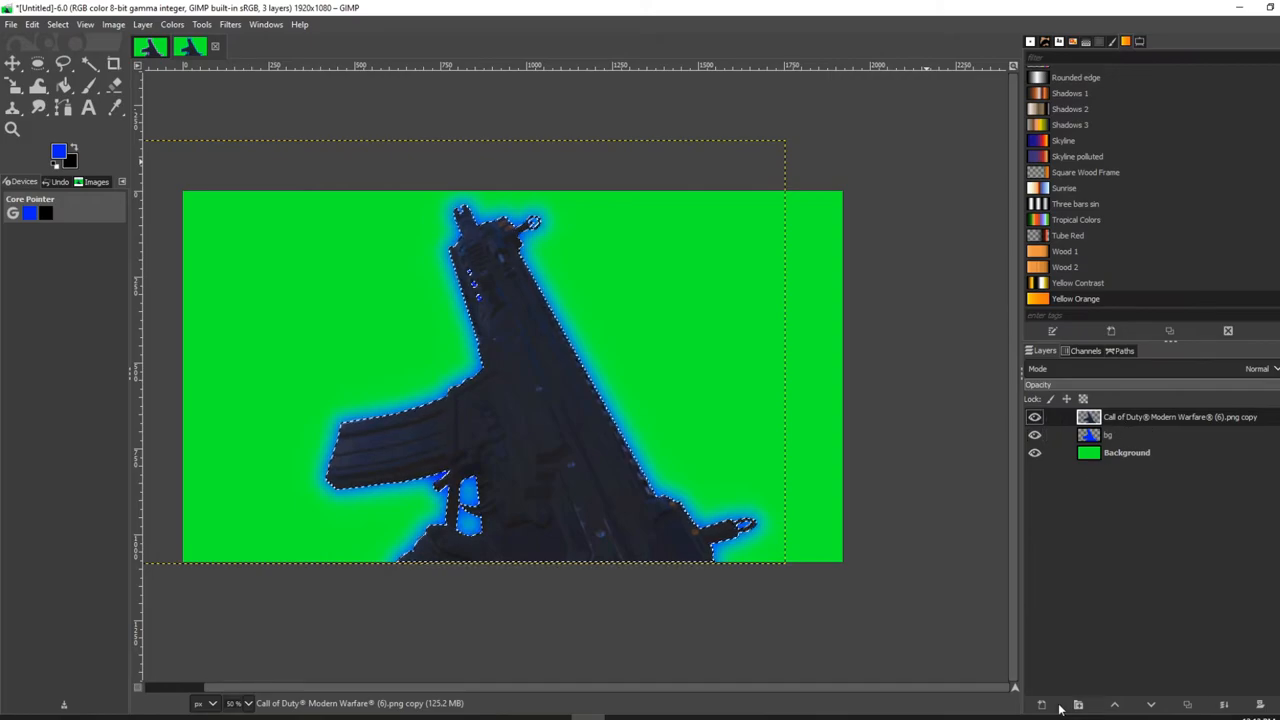
left_click(1042, 704)
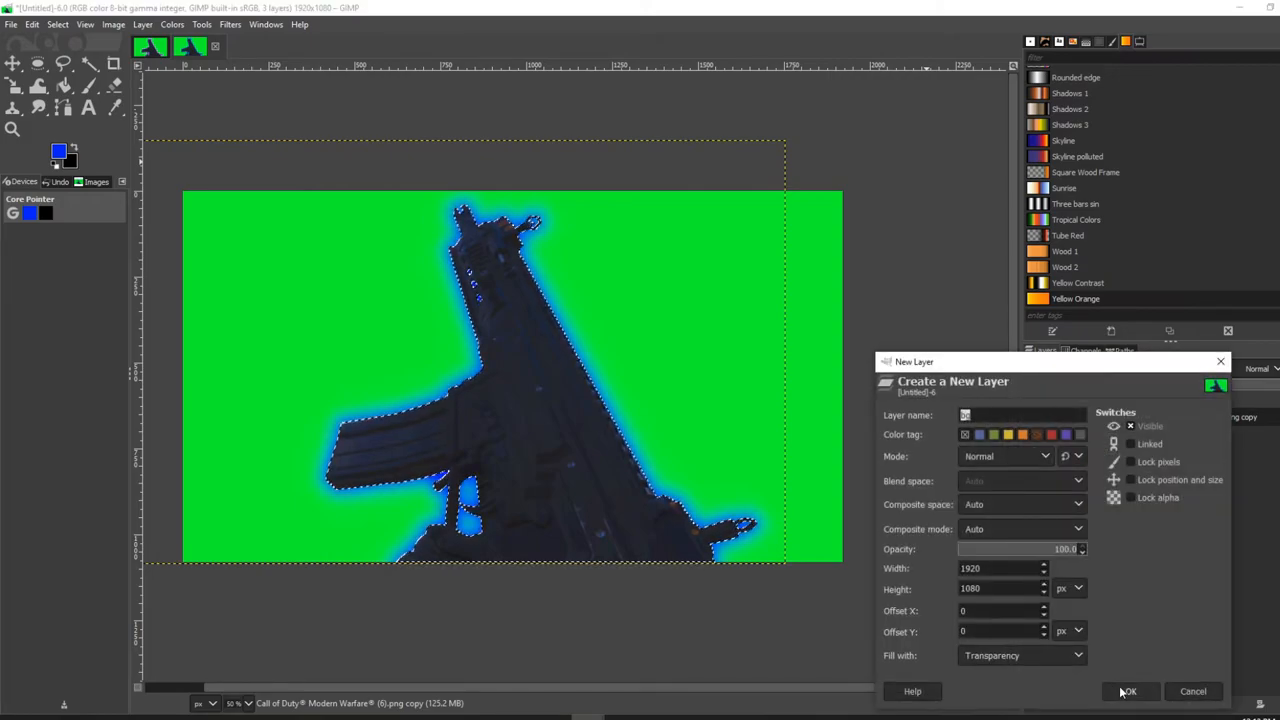
left_click(1128, 692)
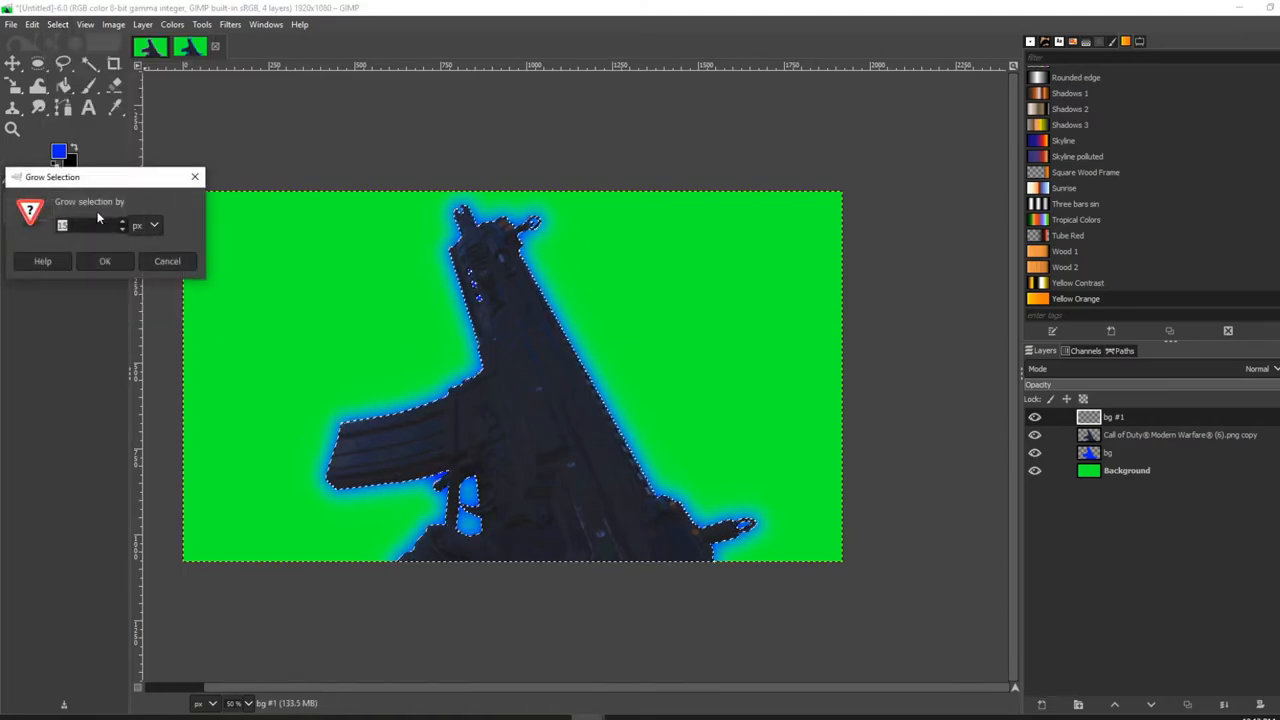
- Grow the gun selection outward by 2 px
type("2")
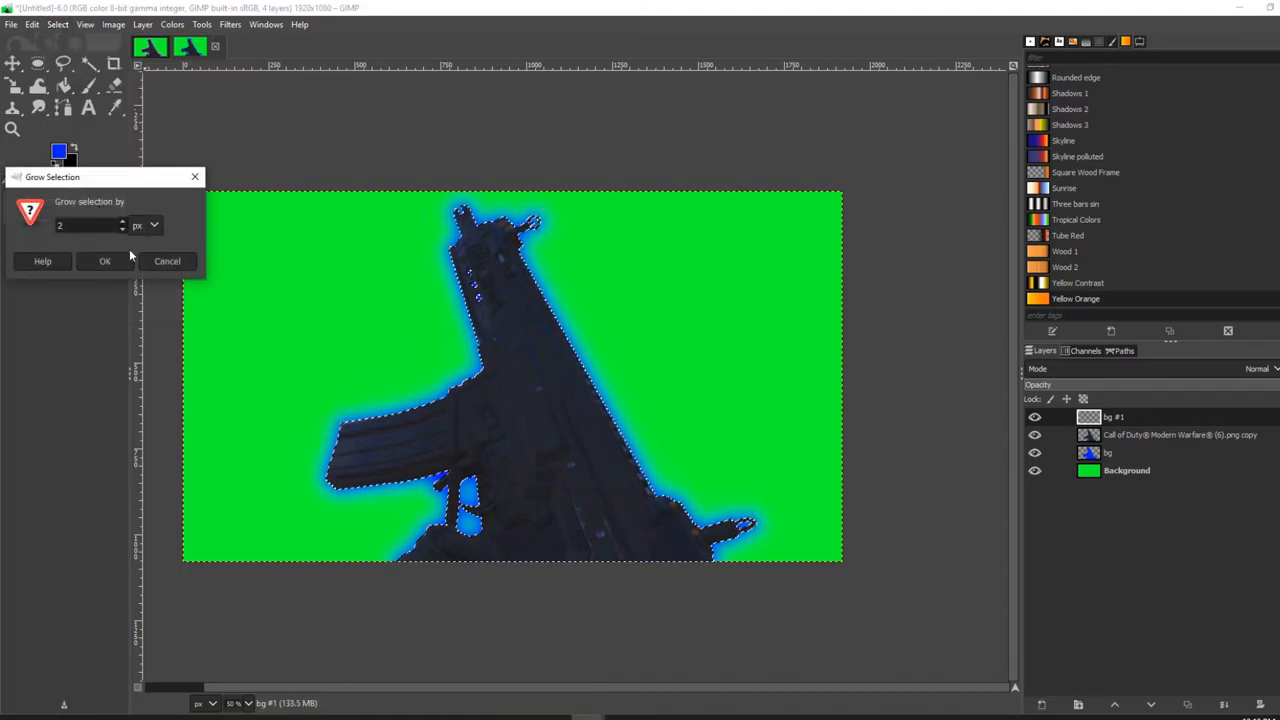
left_click(104, 260)
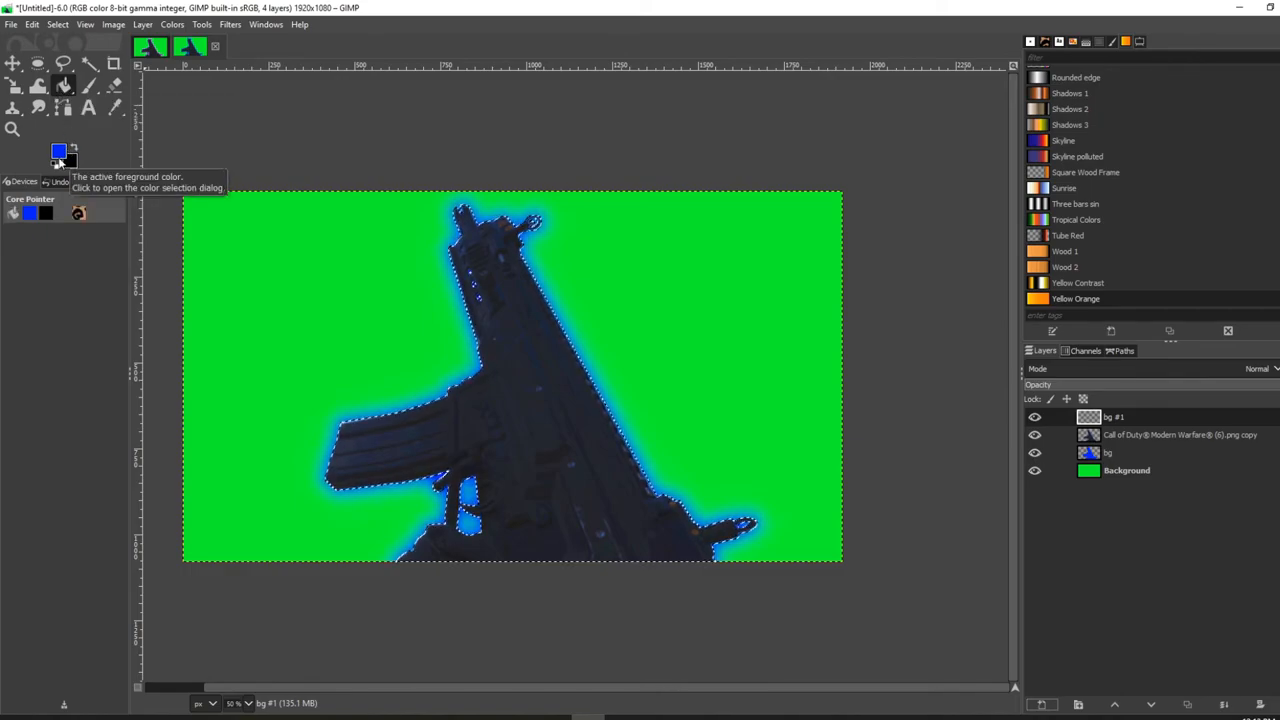
- Set the foreground colour to white for the thin outline on the new layer beneath the gun
left_click(58, 152)
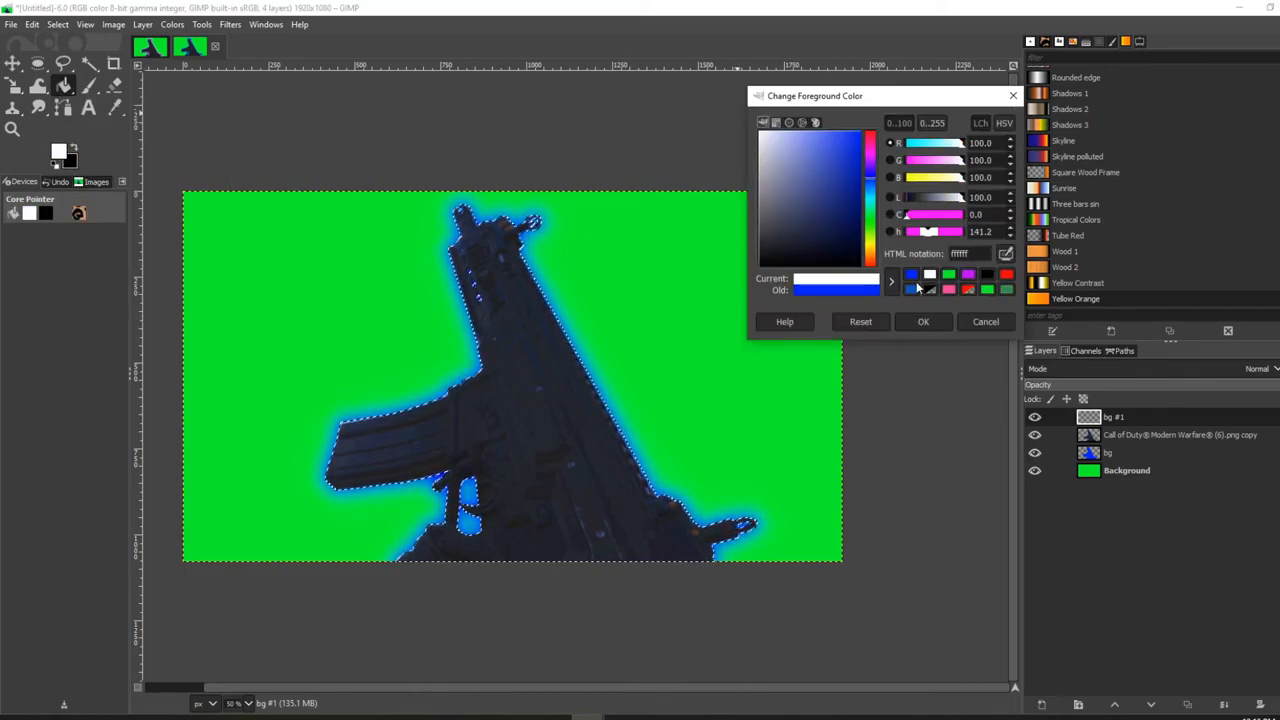
left_click(922, 320)
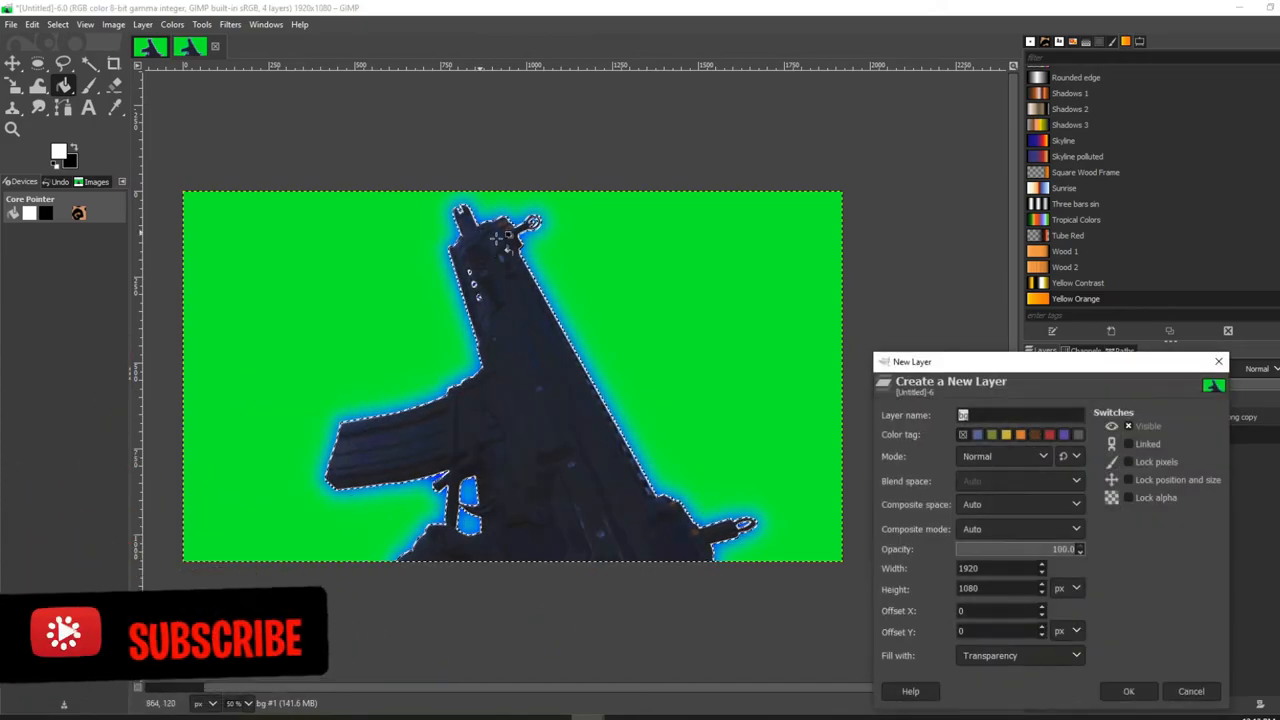
left_click(1128, 692)
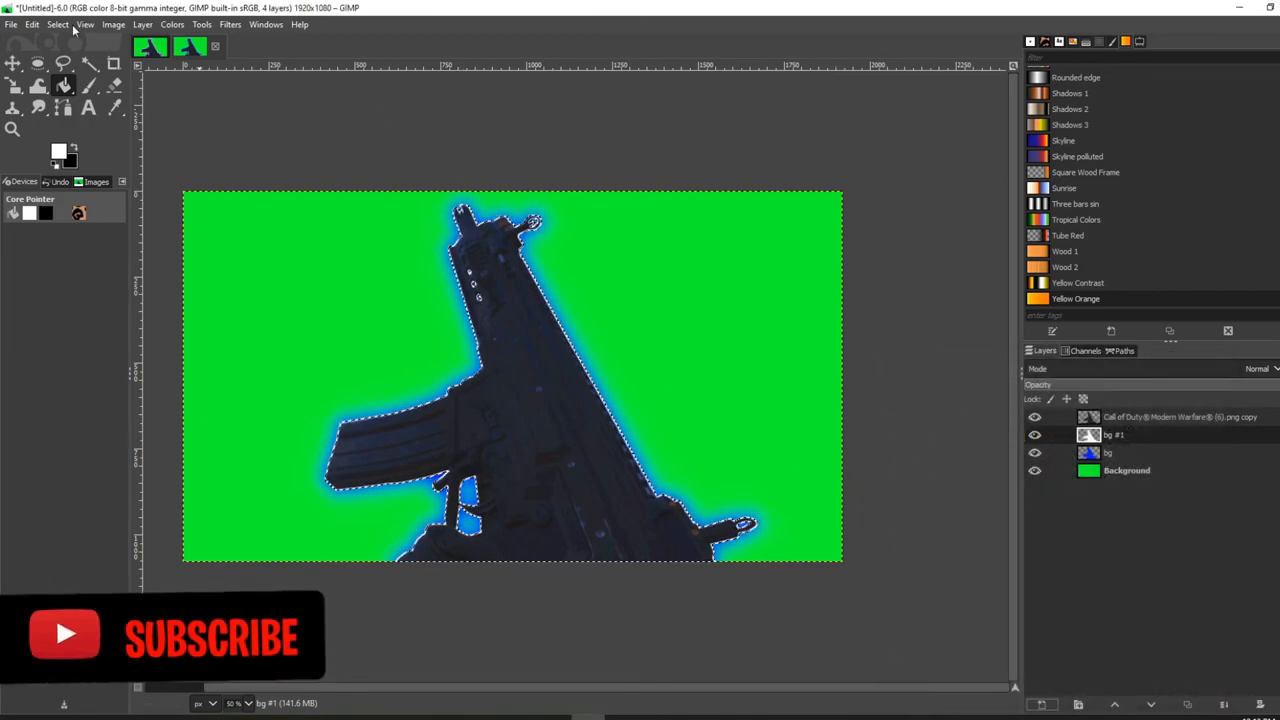